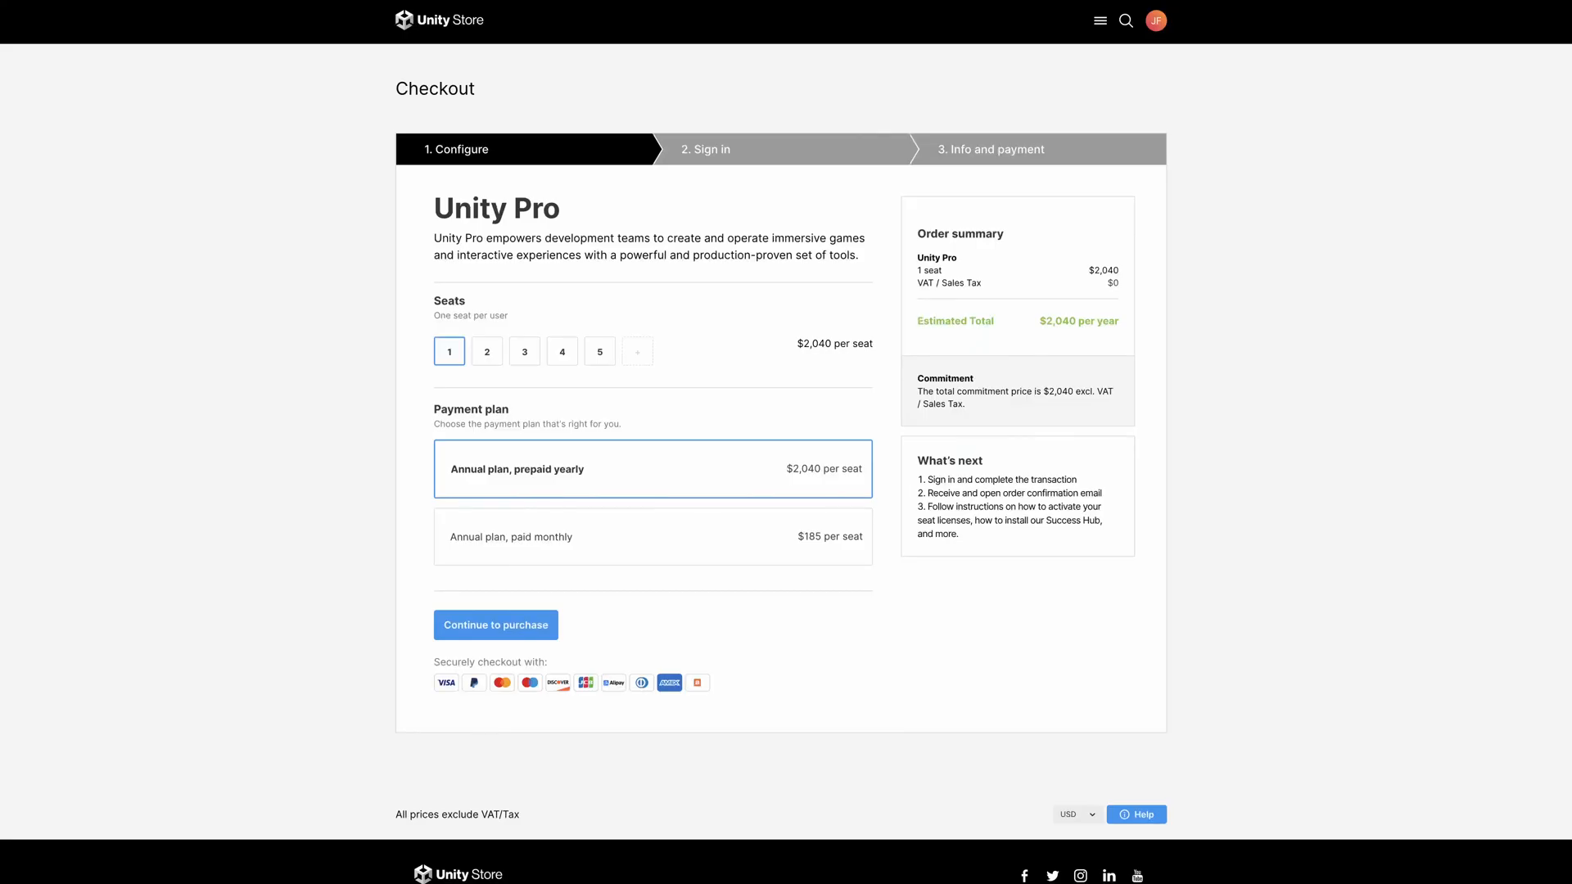
# Leave the Unity Pro checkout for the Console Game Development page and reach its 'Get started' cards
pyautogui.click(494, 624)
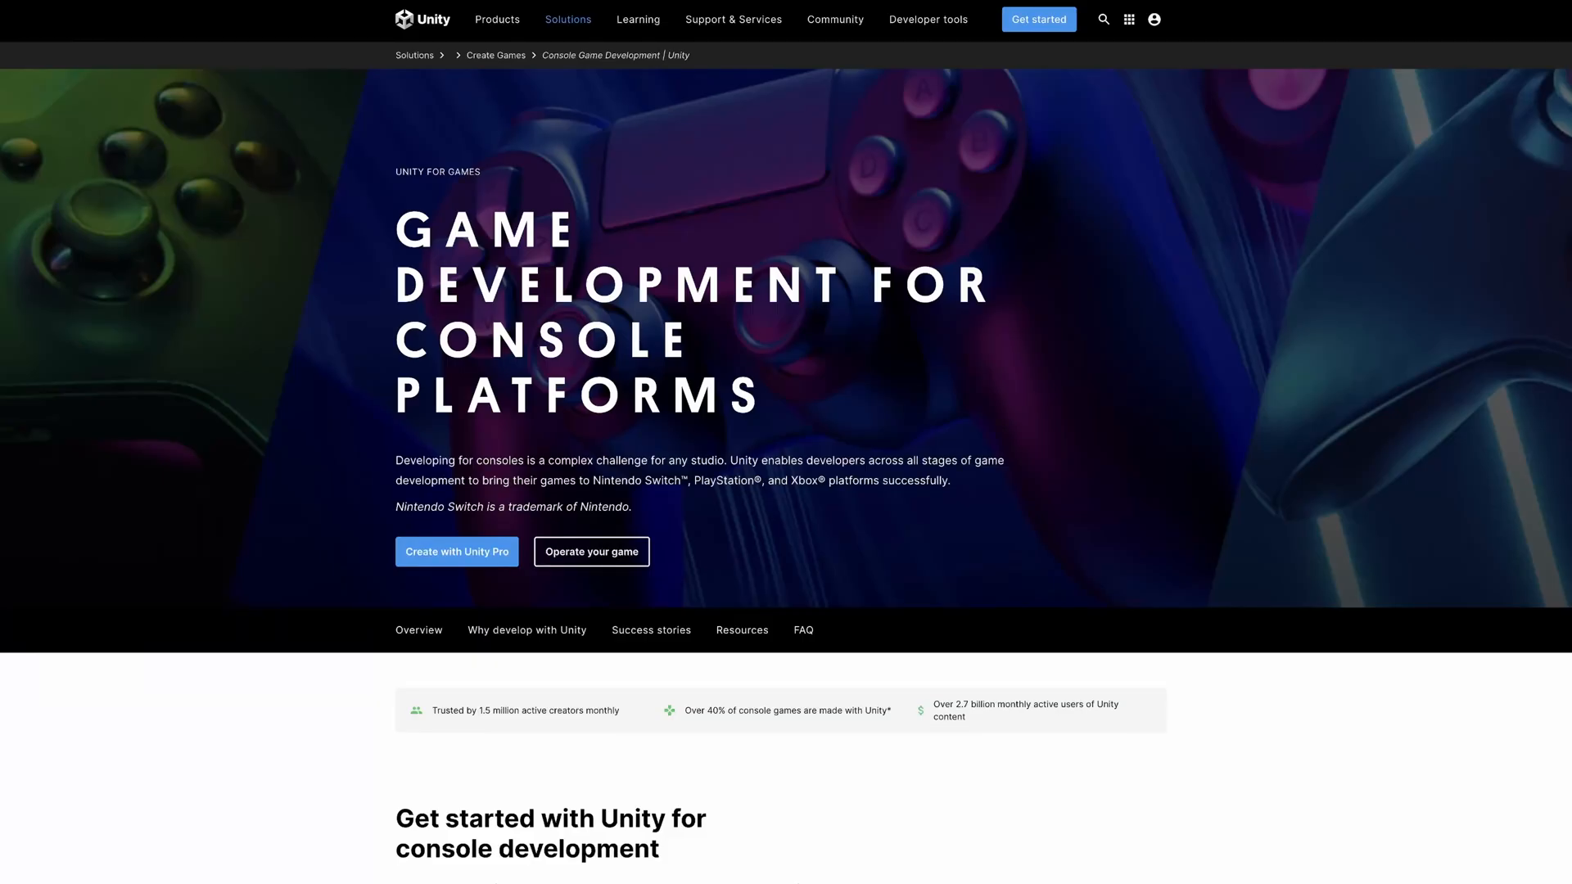
pyautogui.scroll(-3)
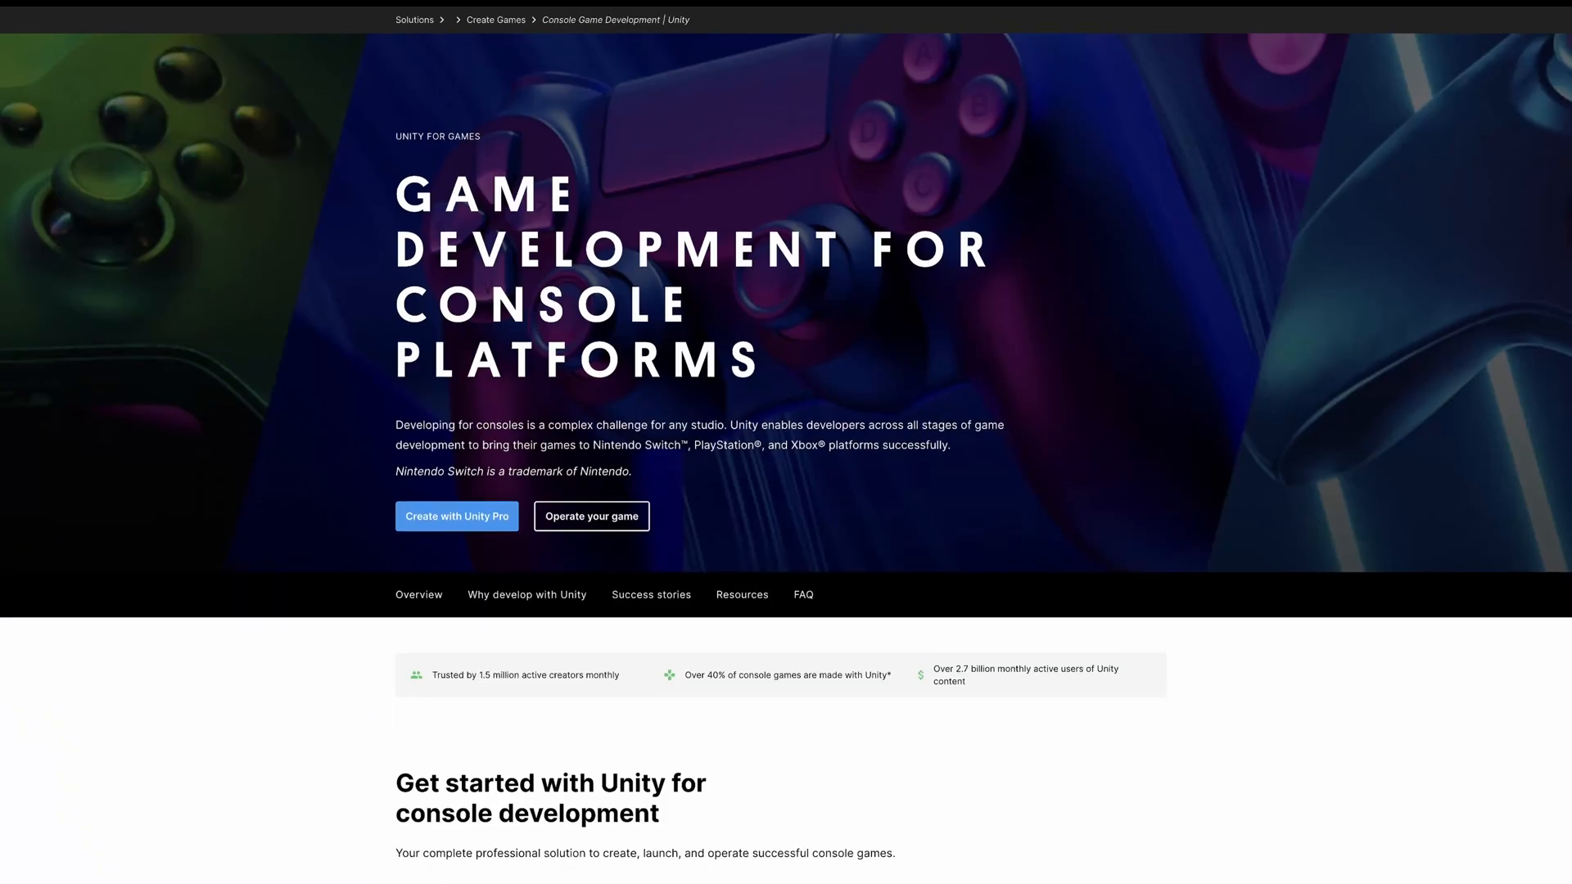
pyautogui.scroll(-3)
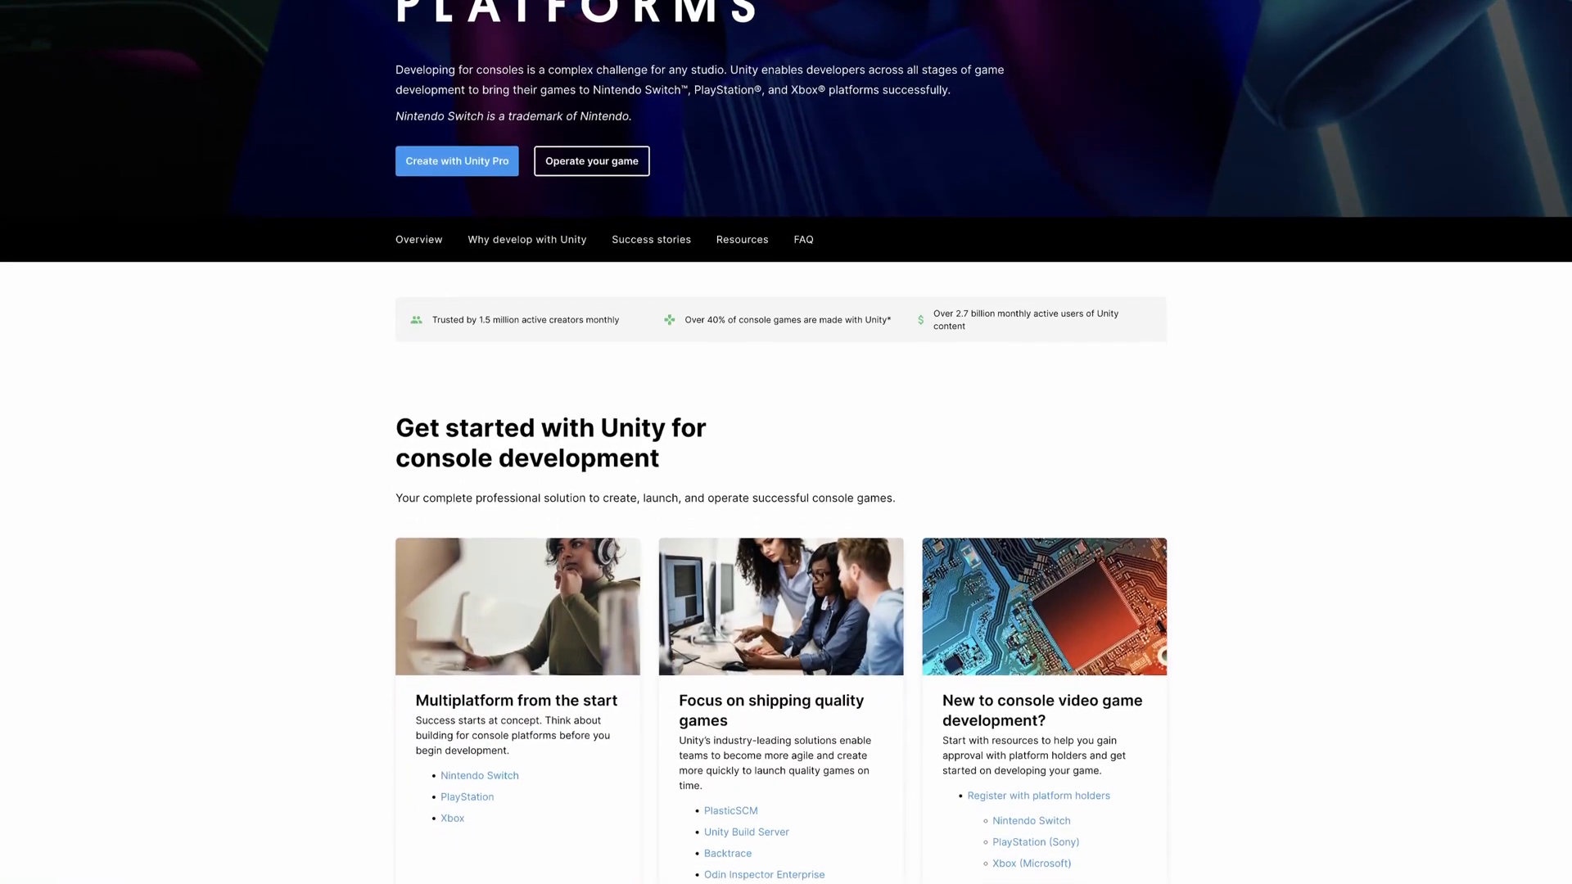
pyautogui.scroll(-3)
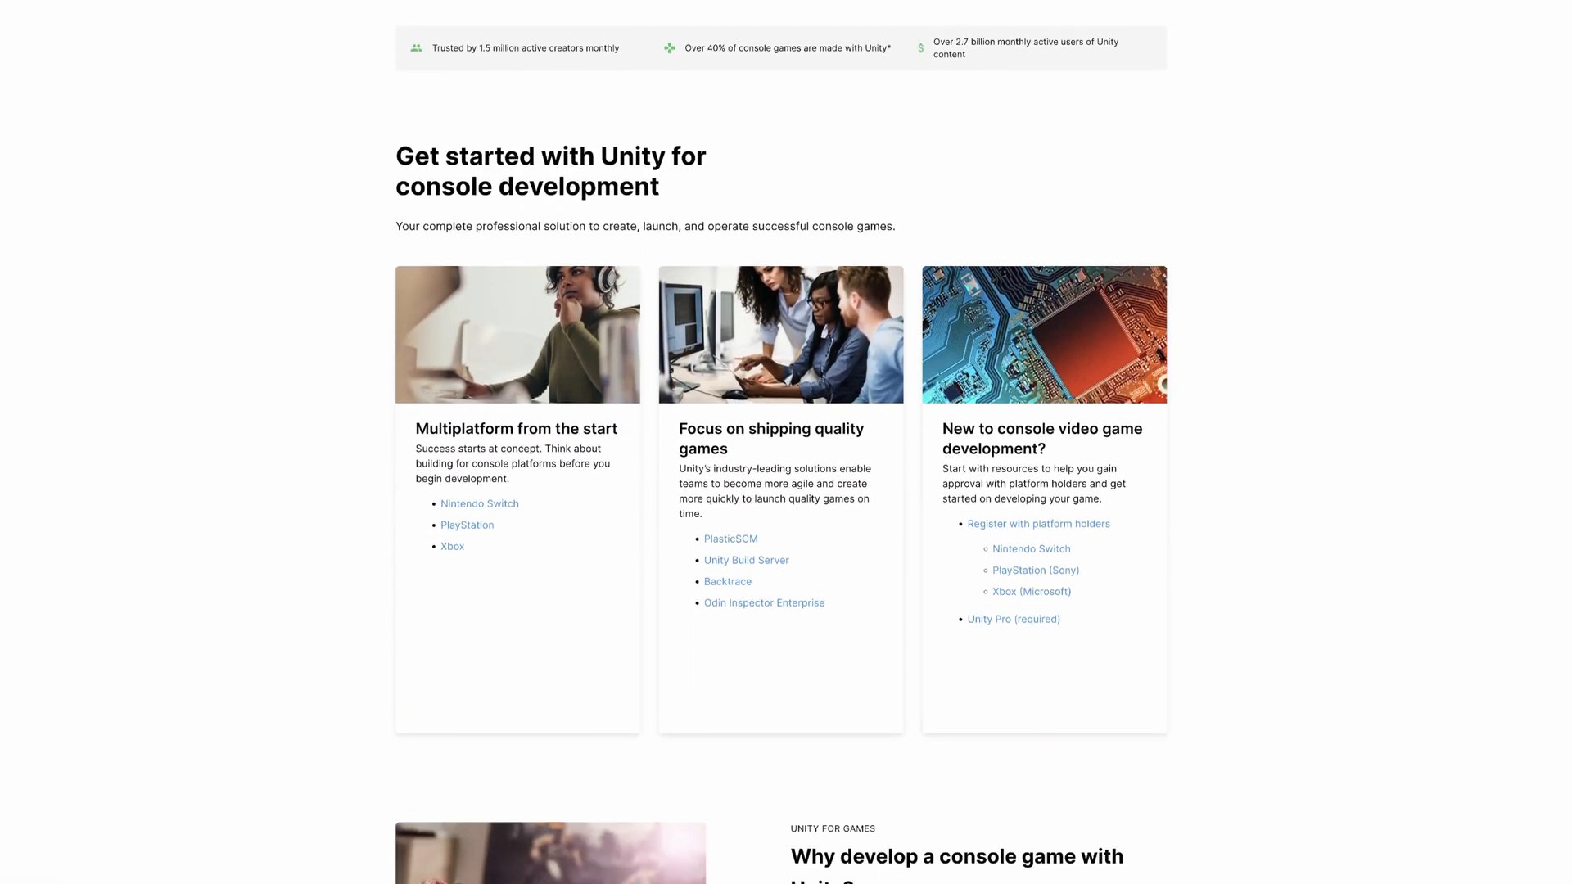
pyautogui.scroll(-3)
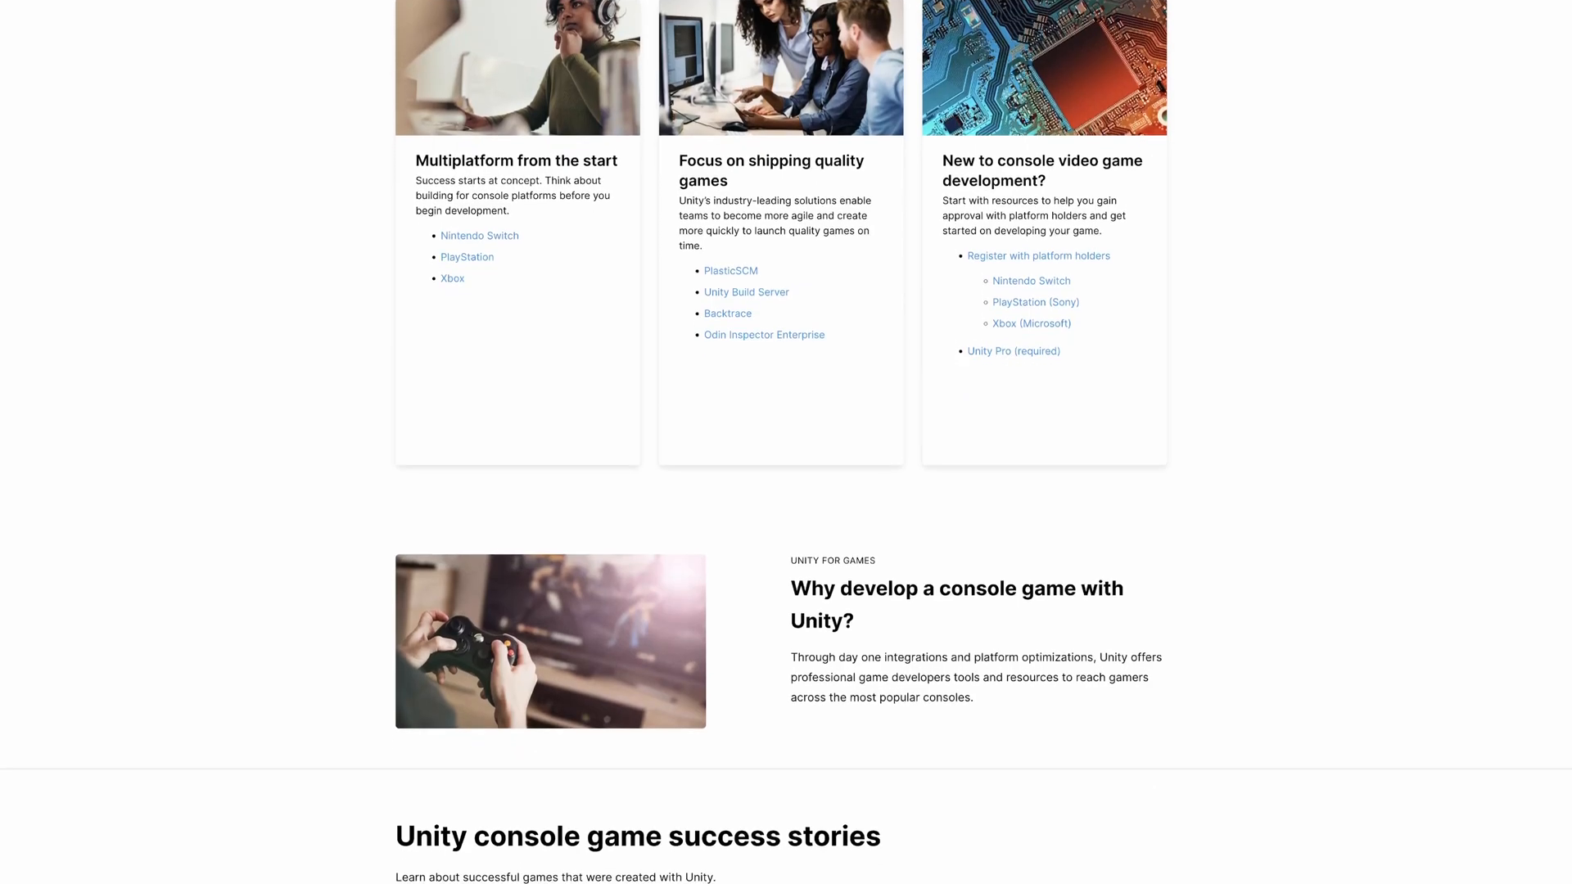
pyautogui.scroll(-3)
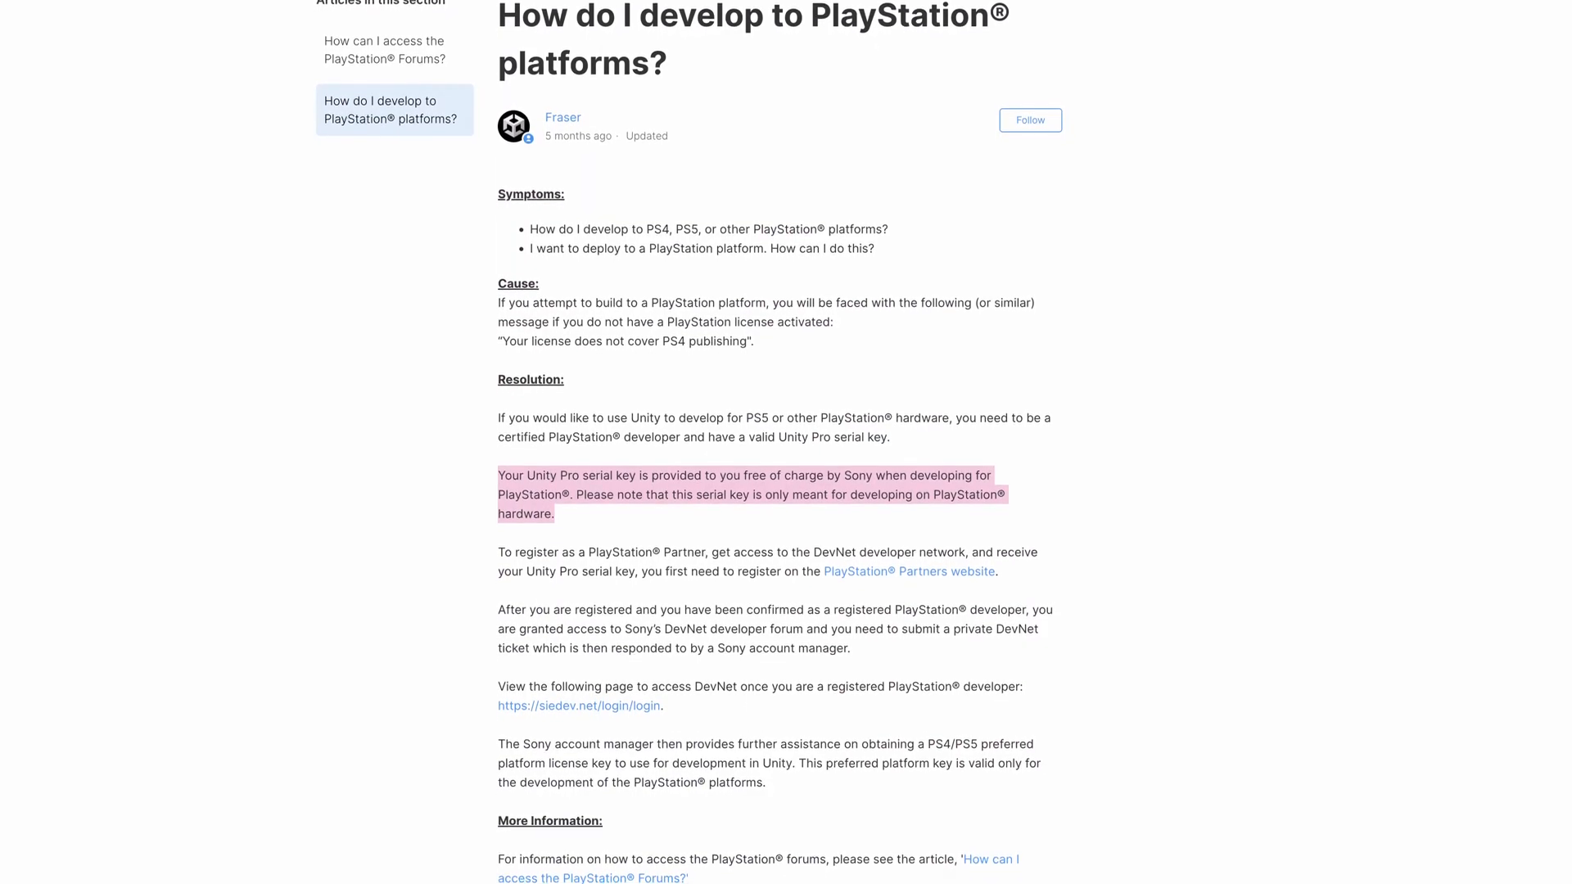
pyautogui.scroll(-3)
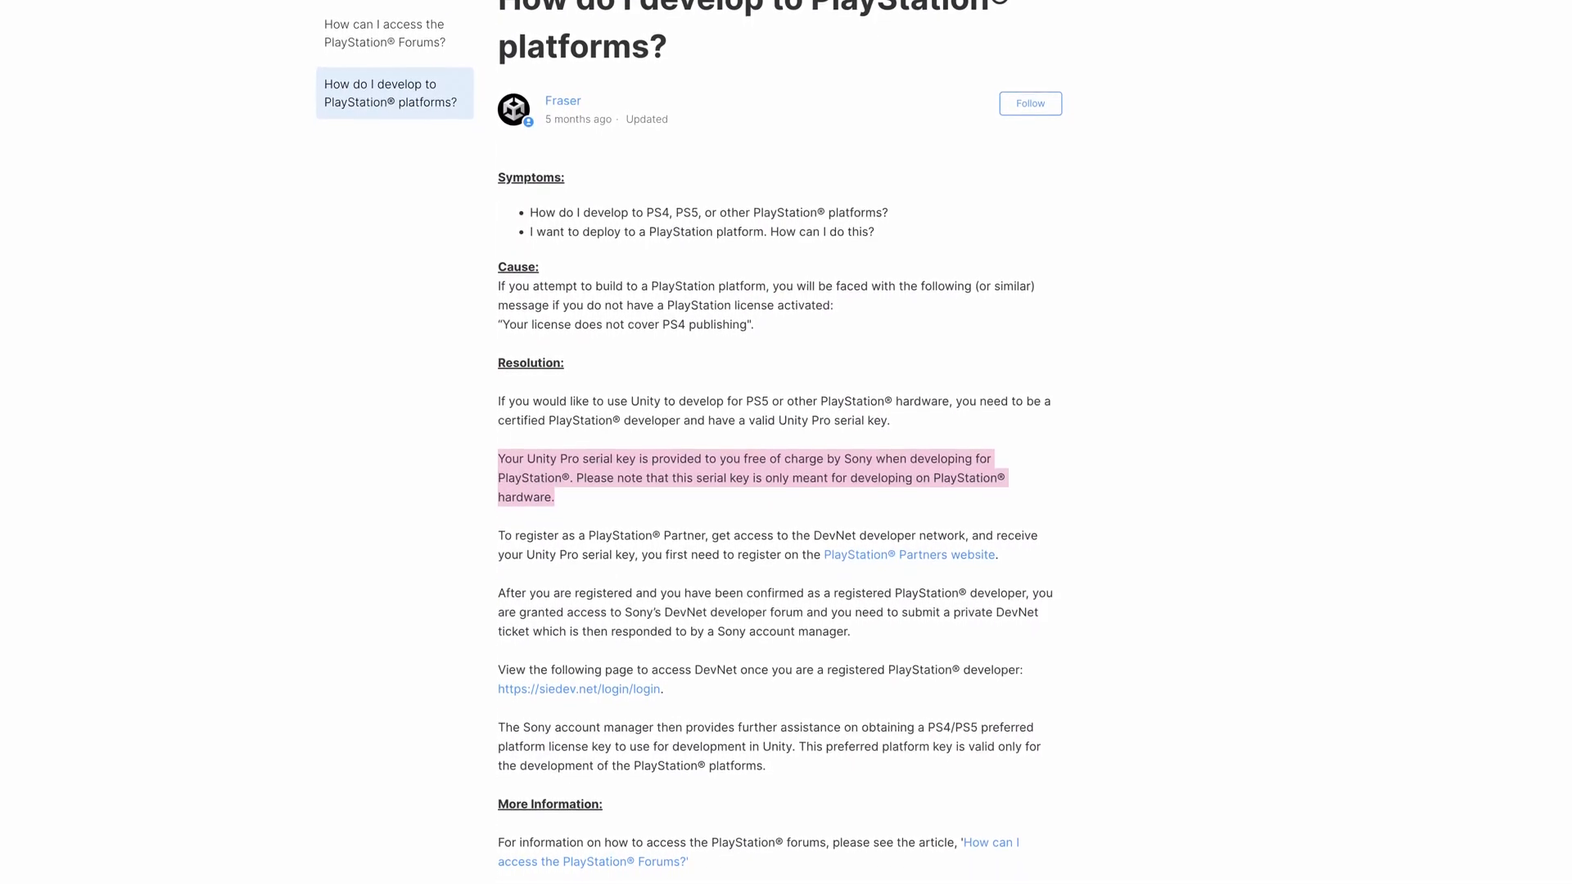
pyautogui.scroll(-3)
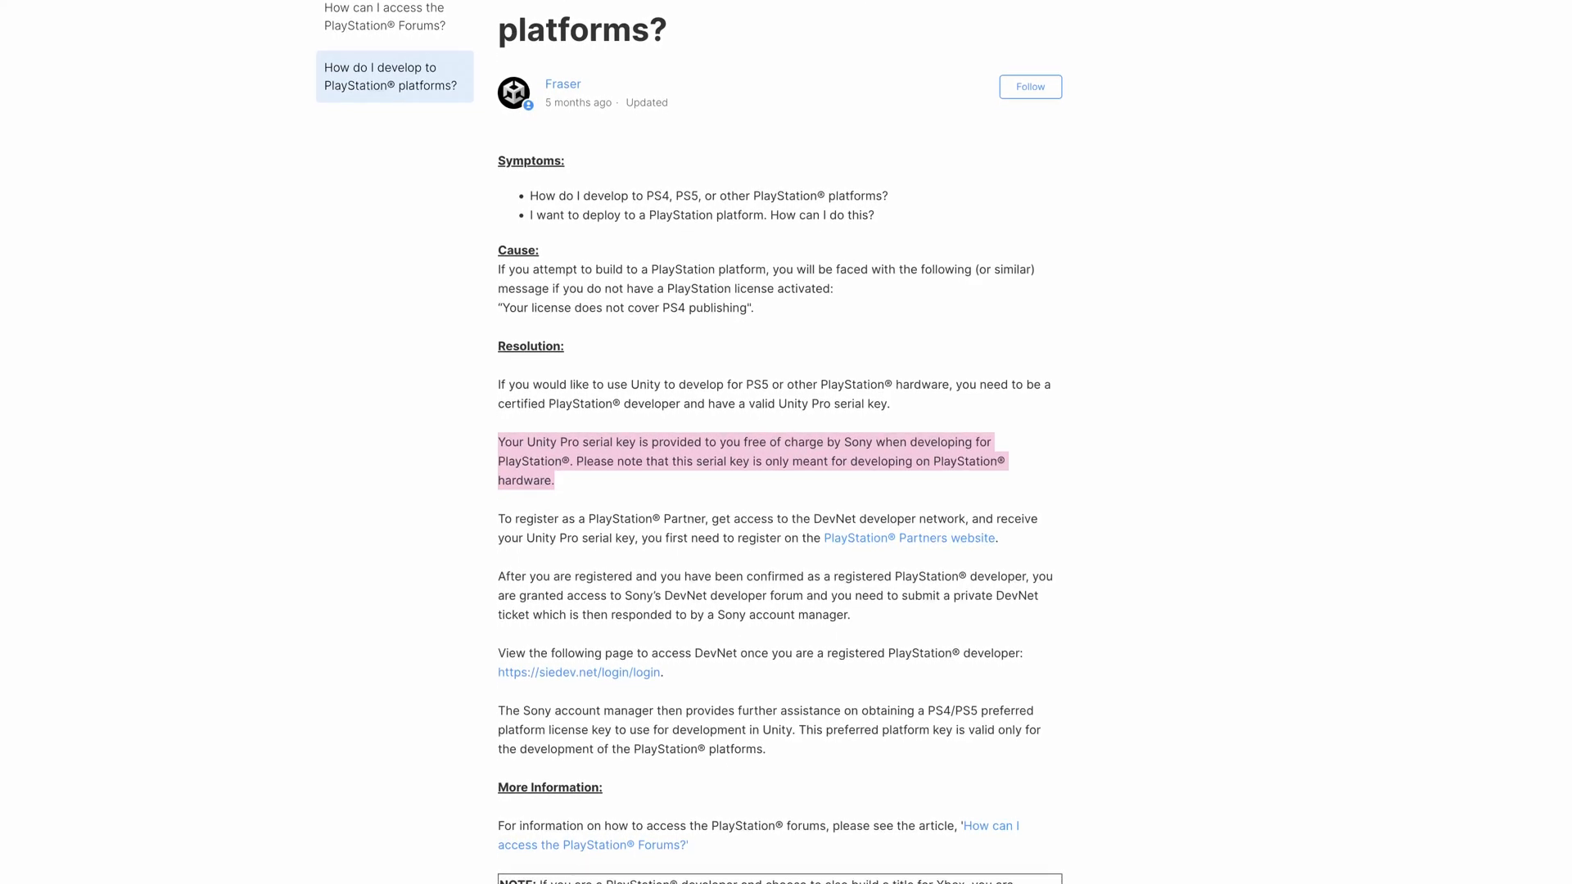
pyautogui.scroll(-3)
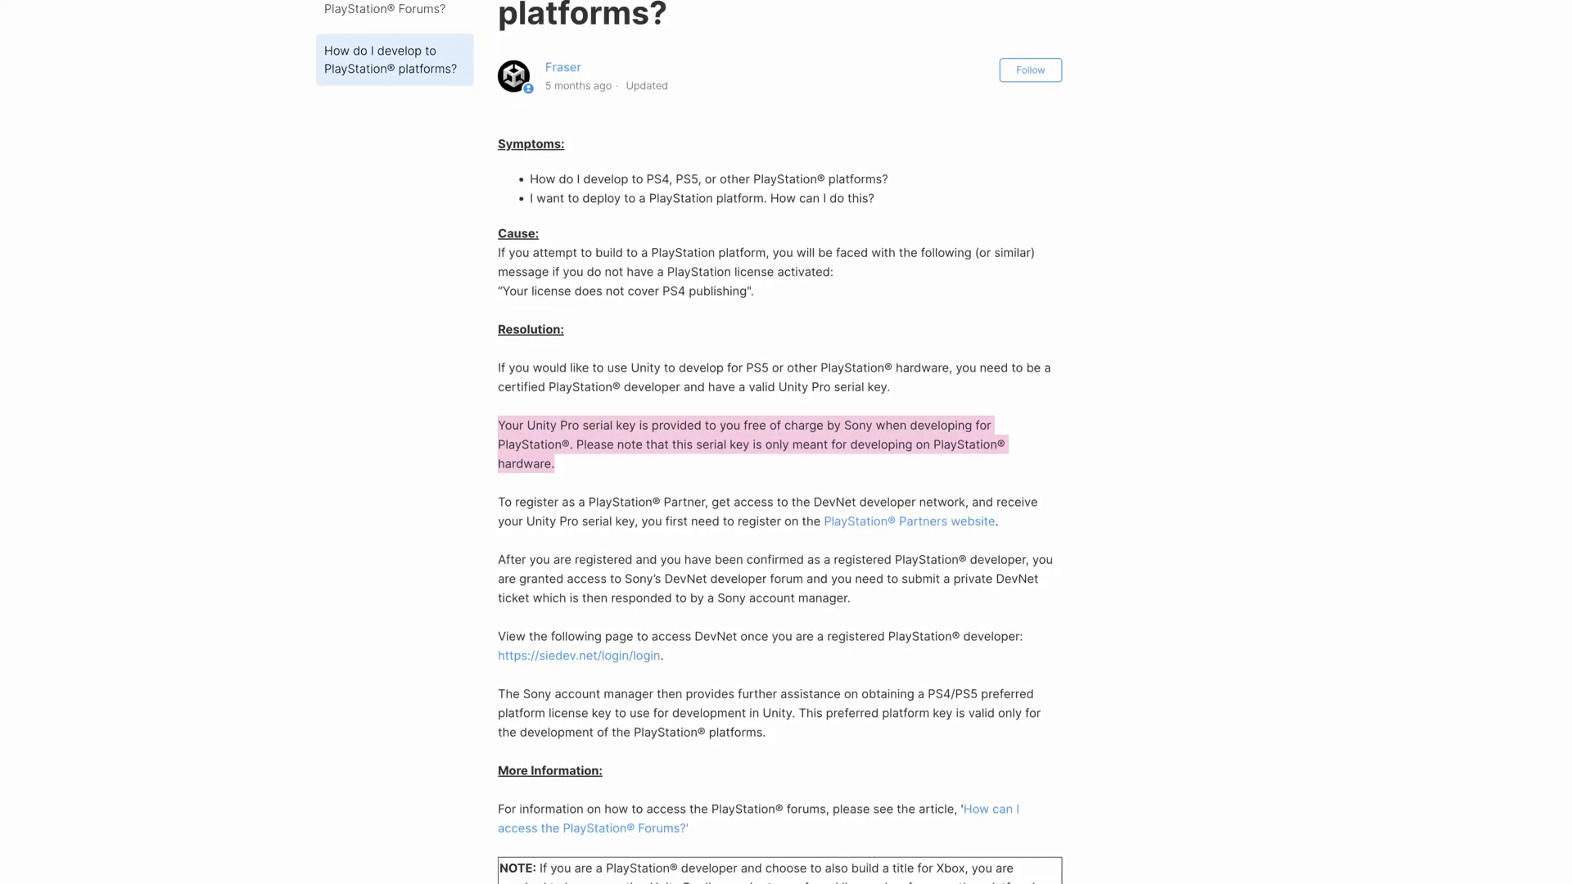
pyautogui.scroll(-3)
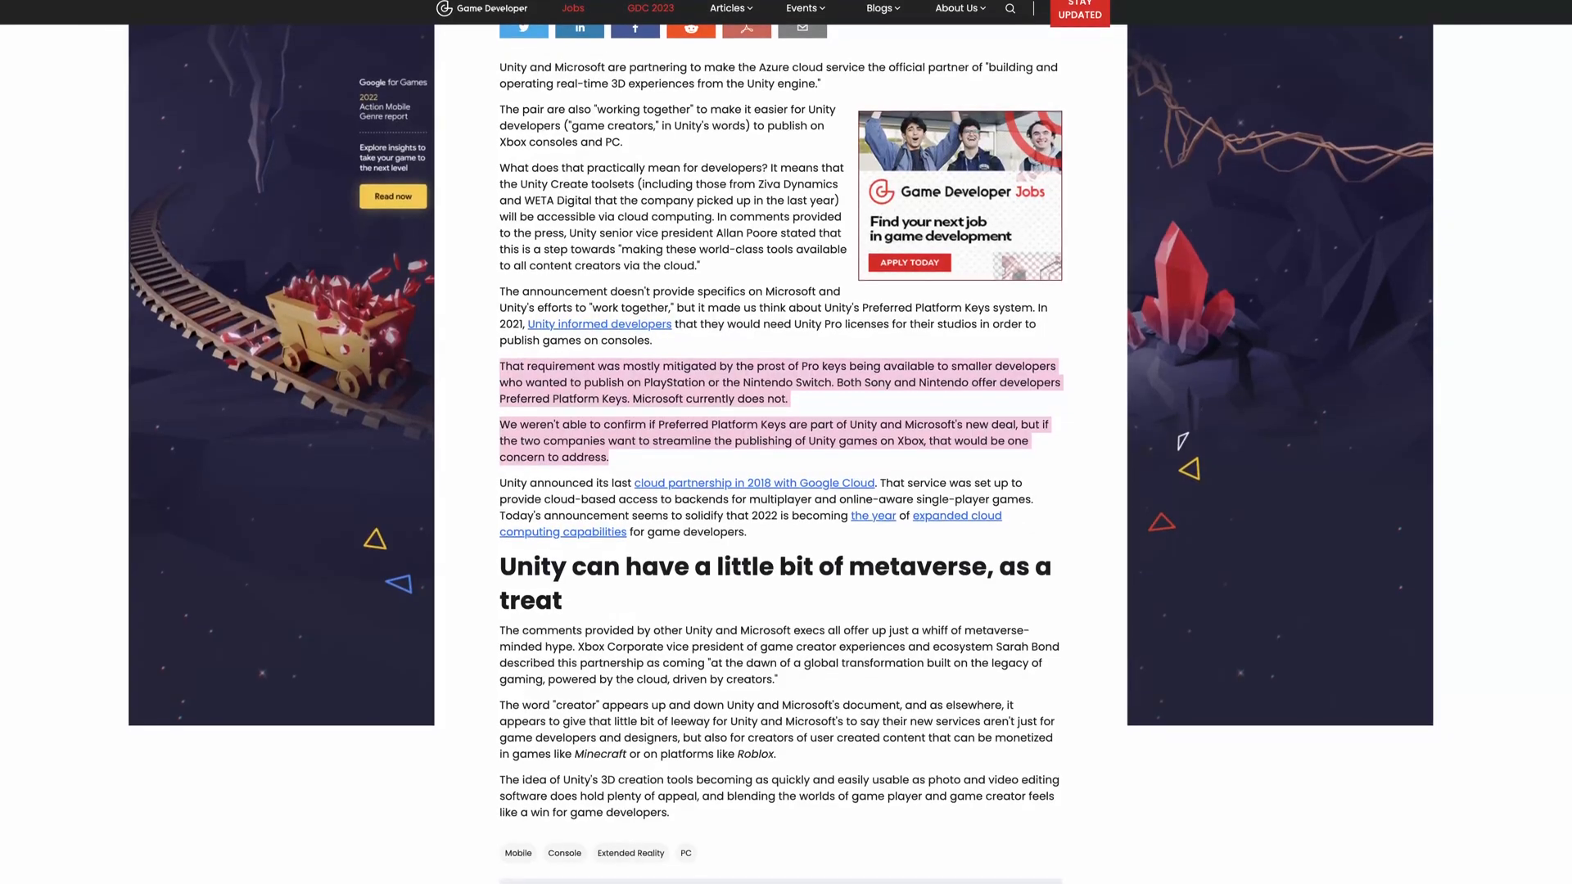
# Scroll through the Game Developer article and on to the Xbox Developer Programs (ID@Xbox) section
pyautogui.scroll(-3)
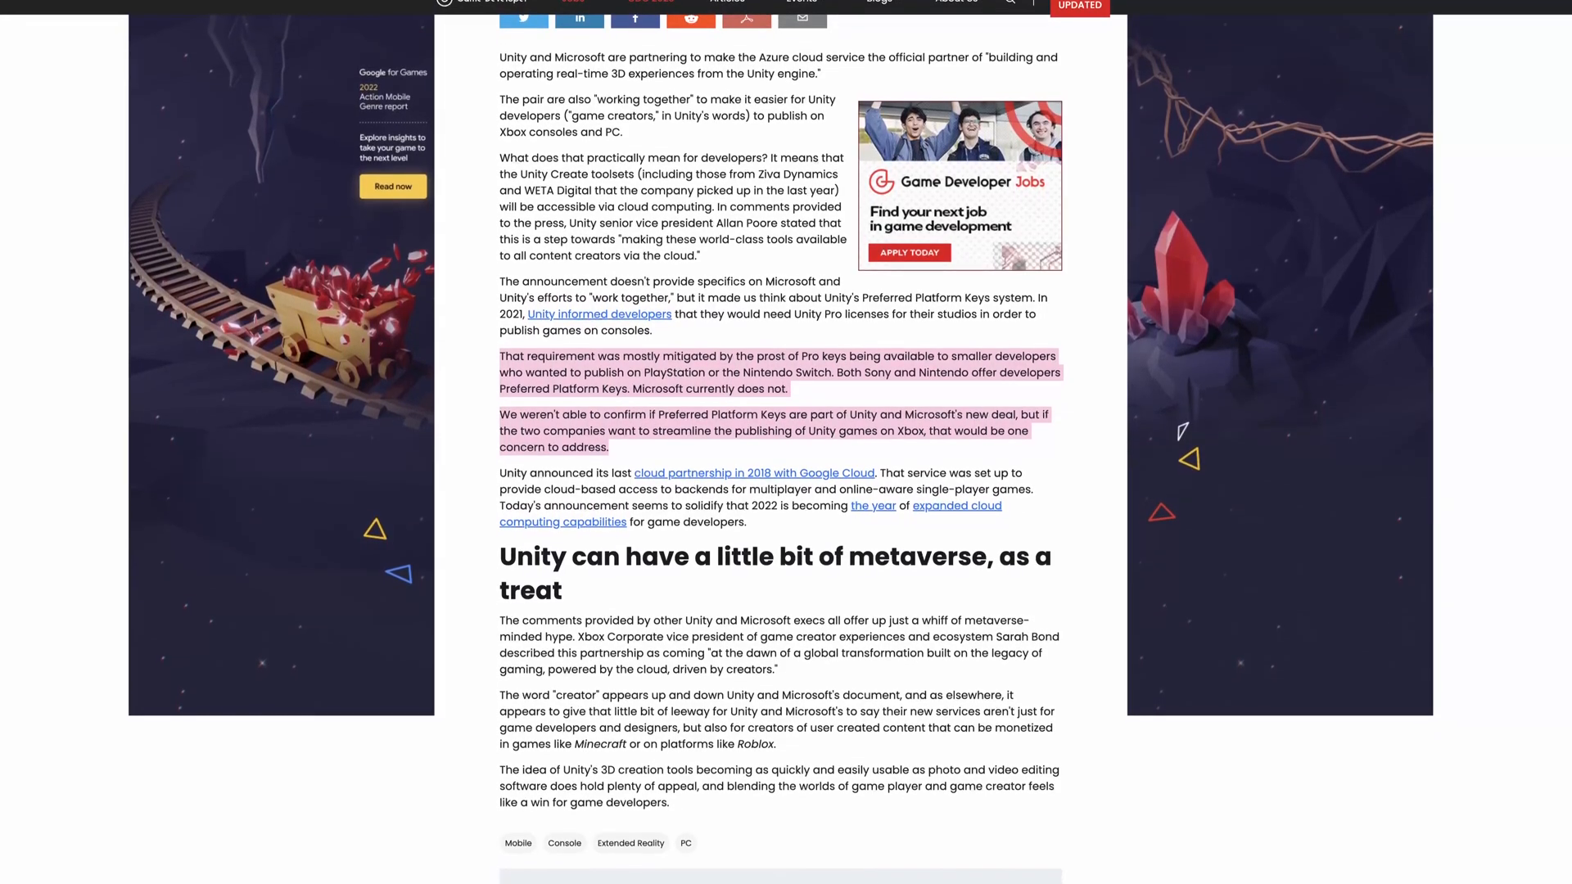
pyautogui.scroll(-3)
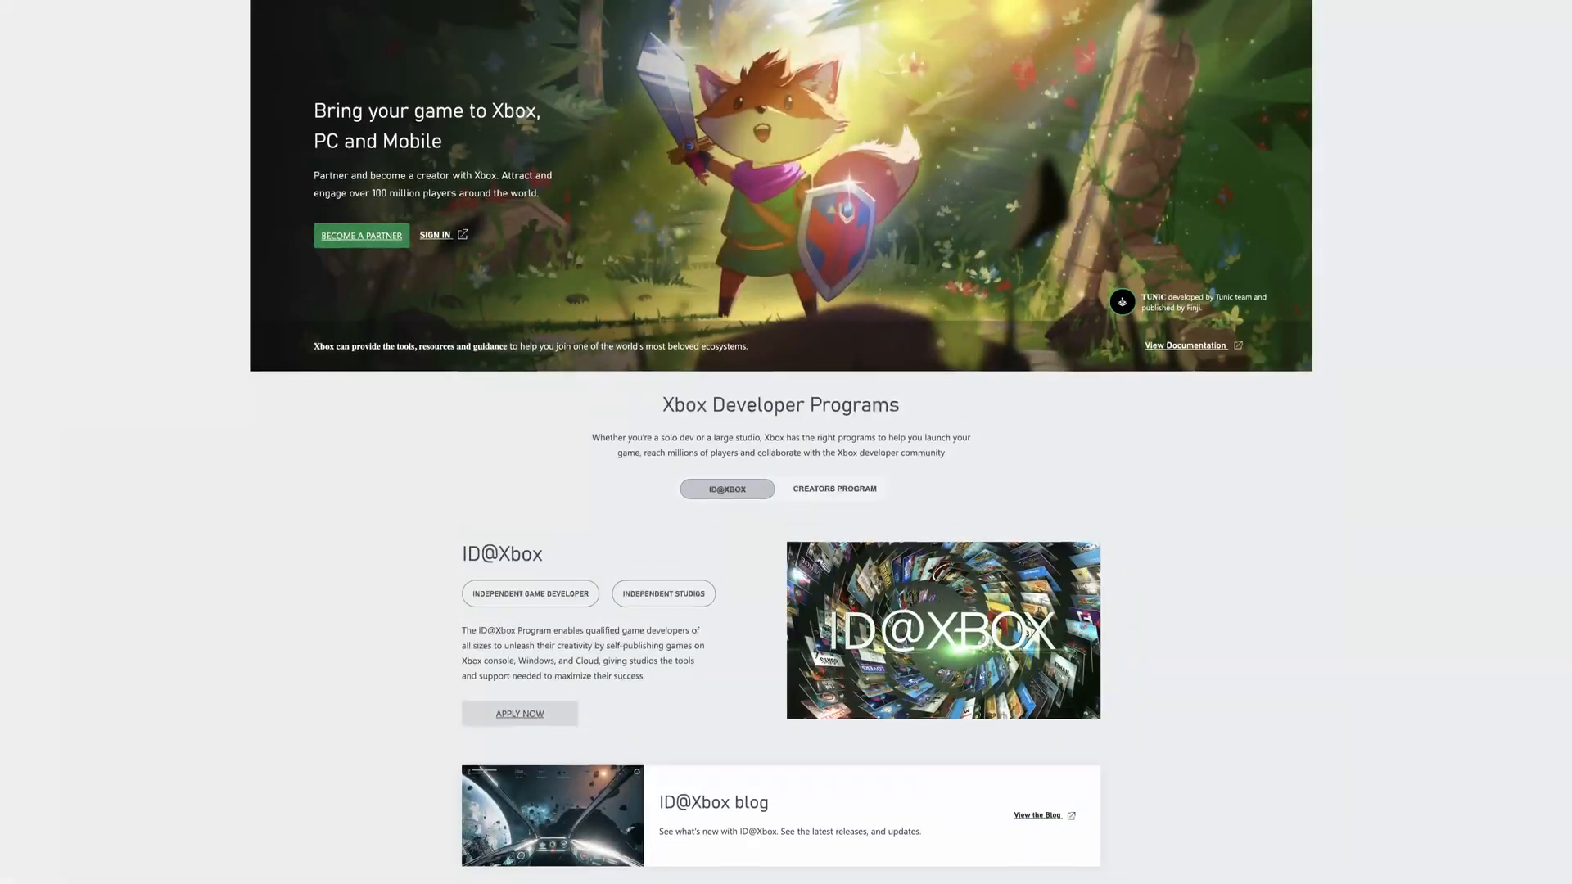
pyautogui.scroll(-3)
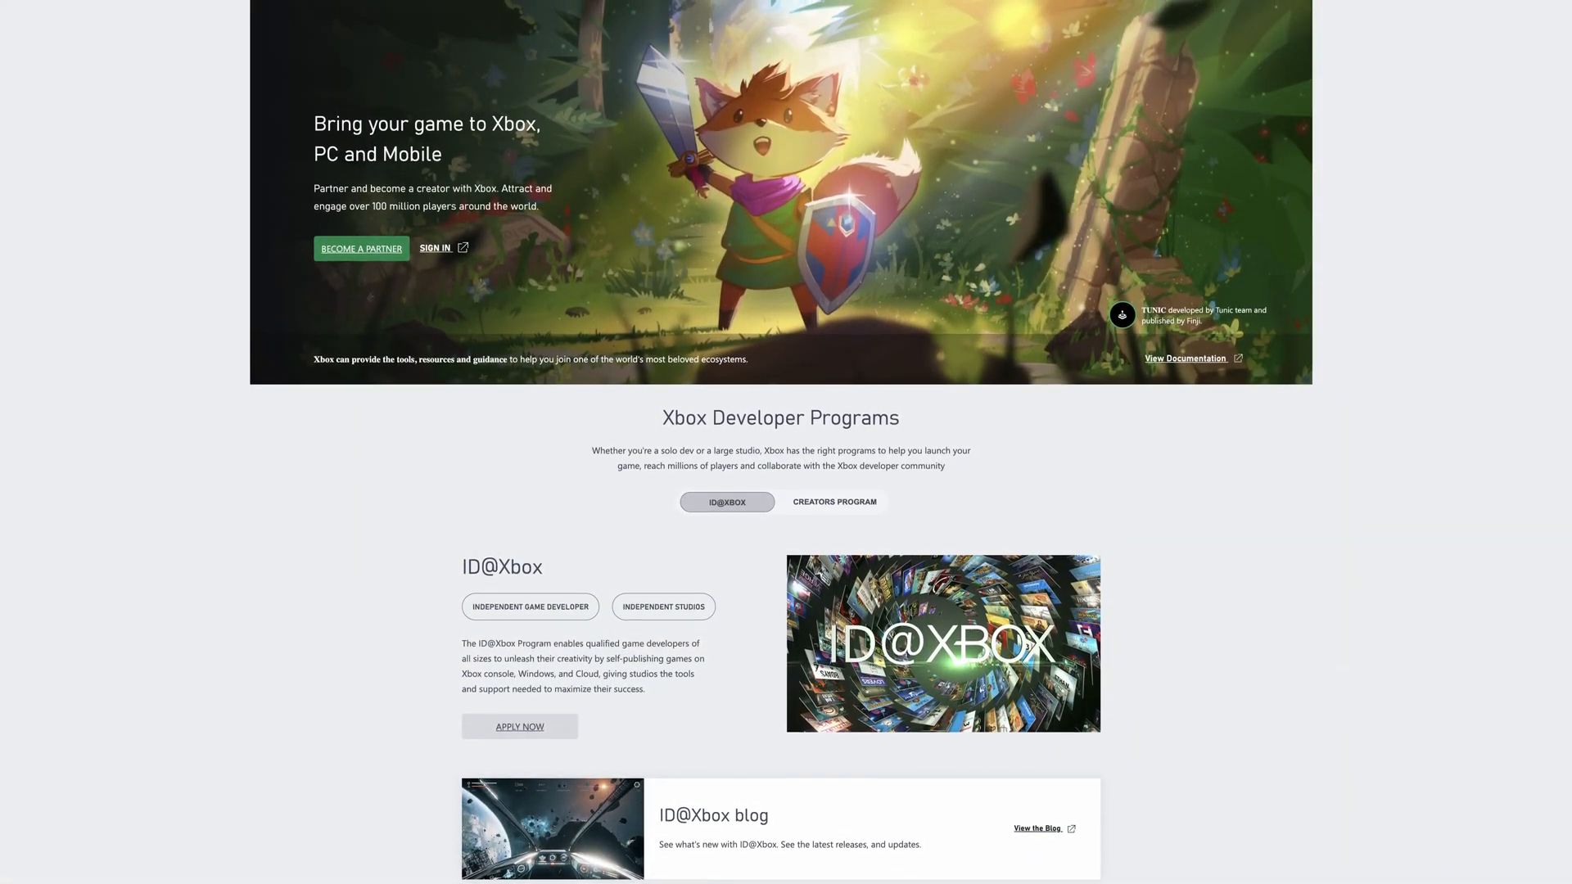
pyautogui.scroll(-3)
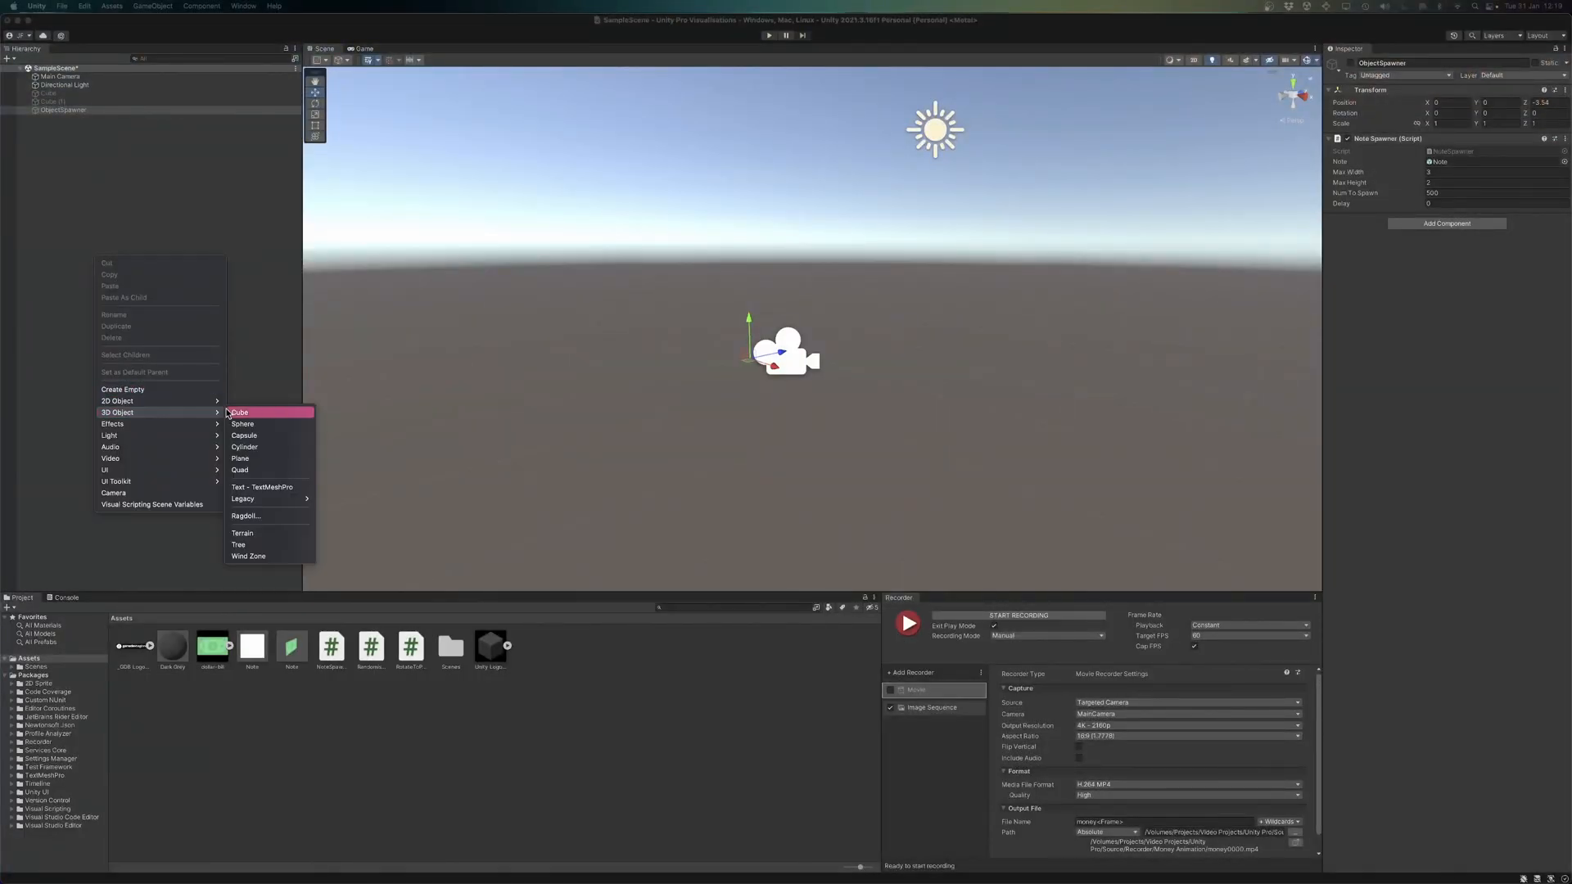
# Add a Cube to the scene and attach a newly created script component to it
pyautogui.click(239, 413)
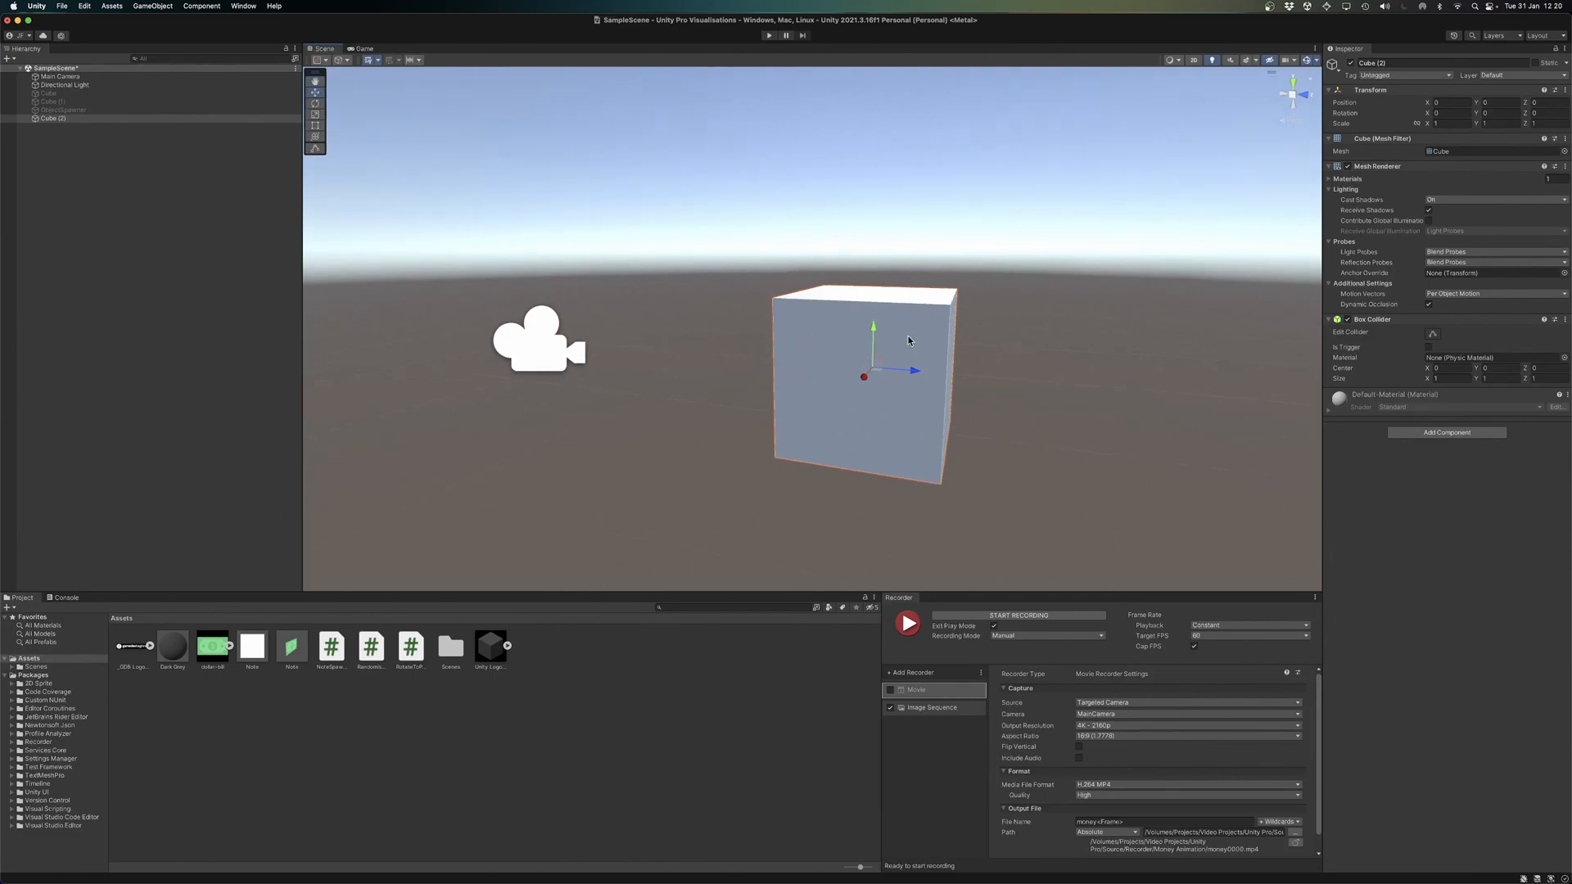
pyautogui.click(1446, 432)
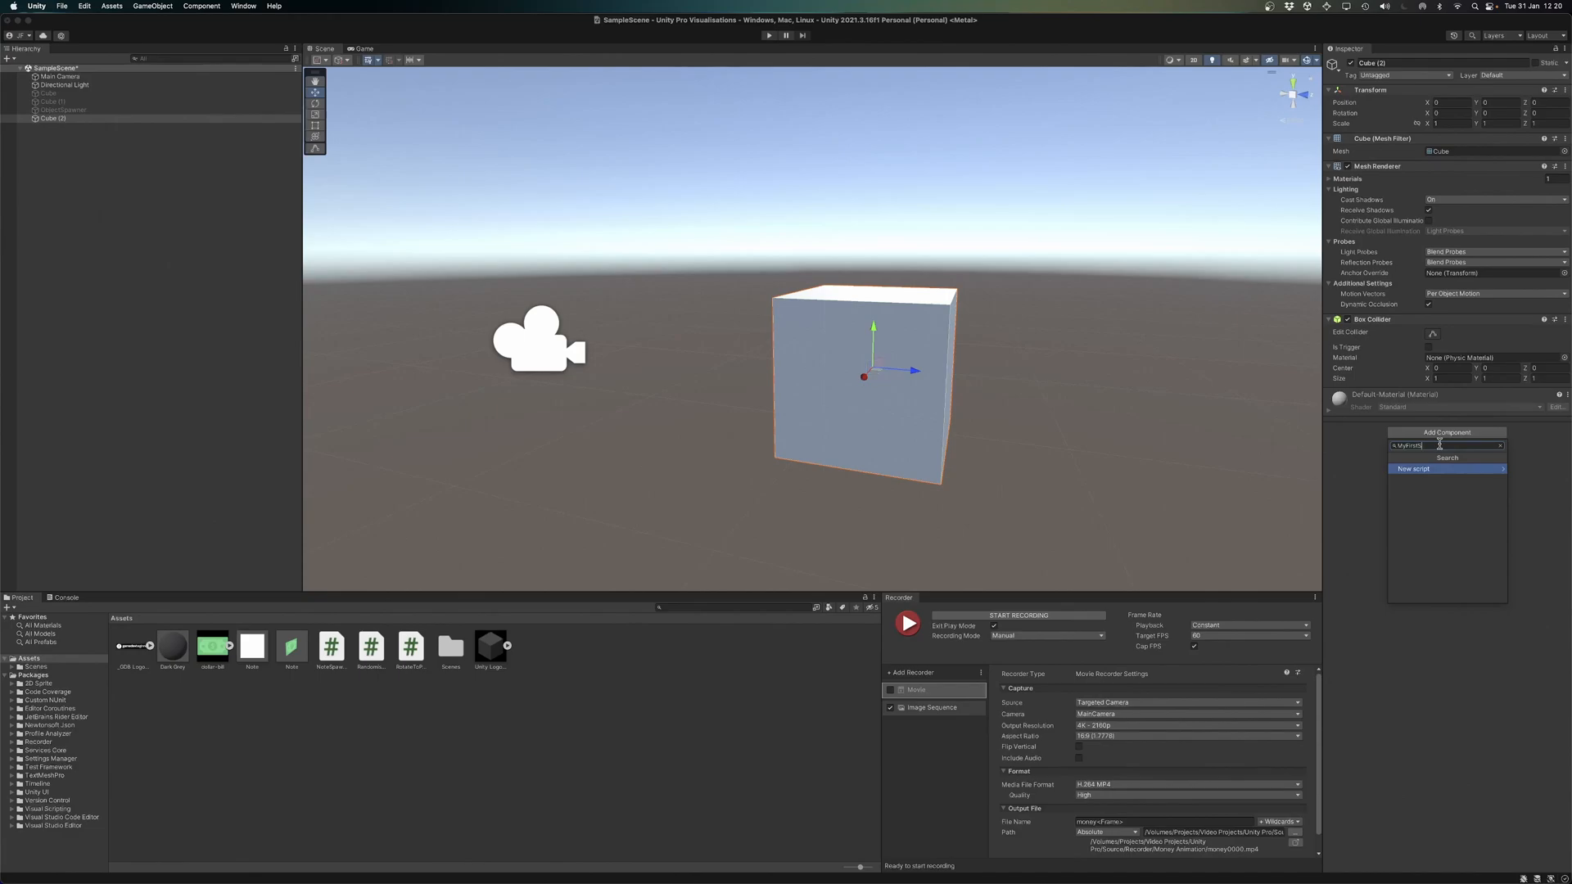
pyautogui.click(1413, 469)
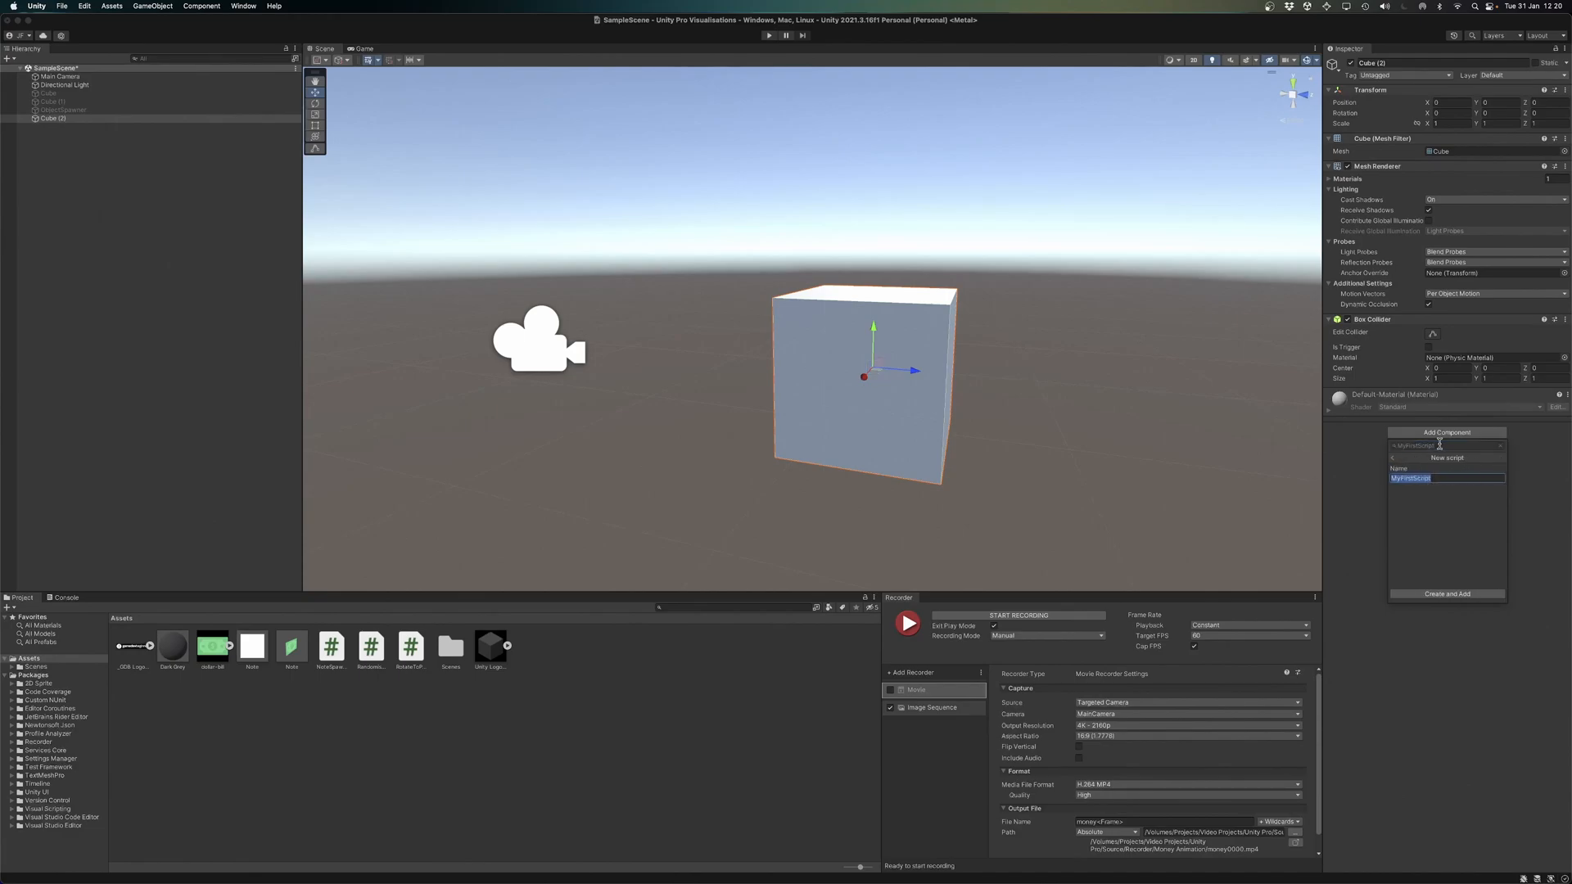
pyautogui.click(1447, 593)
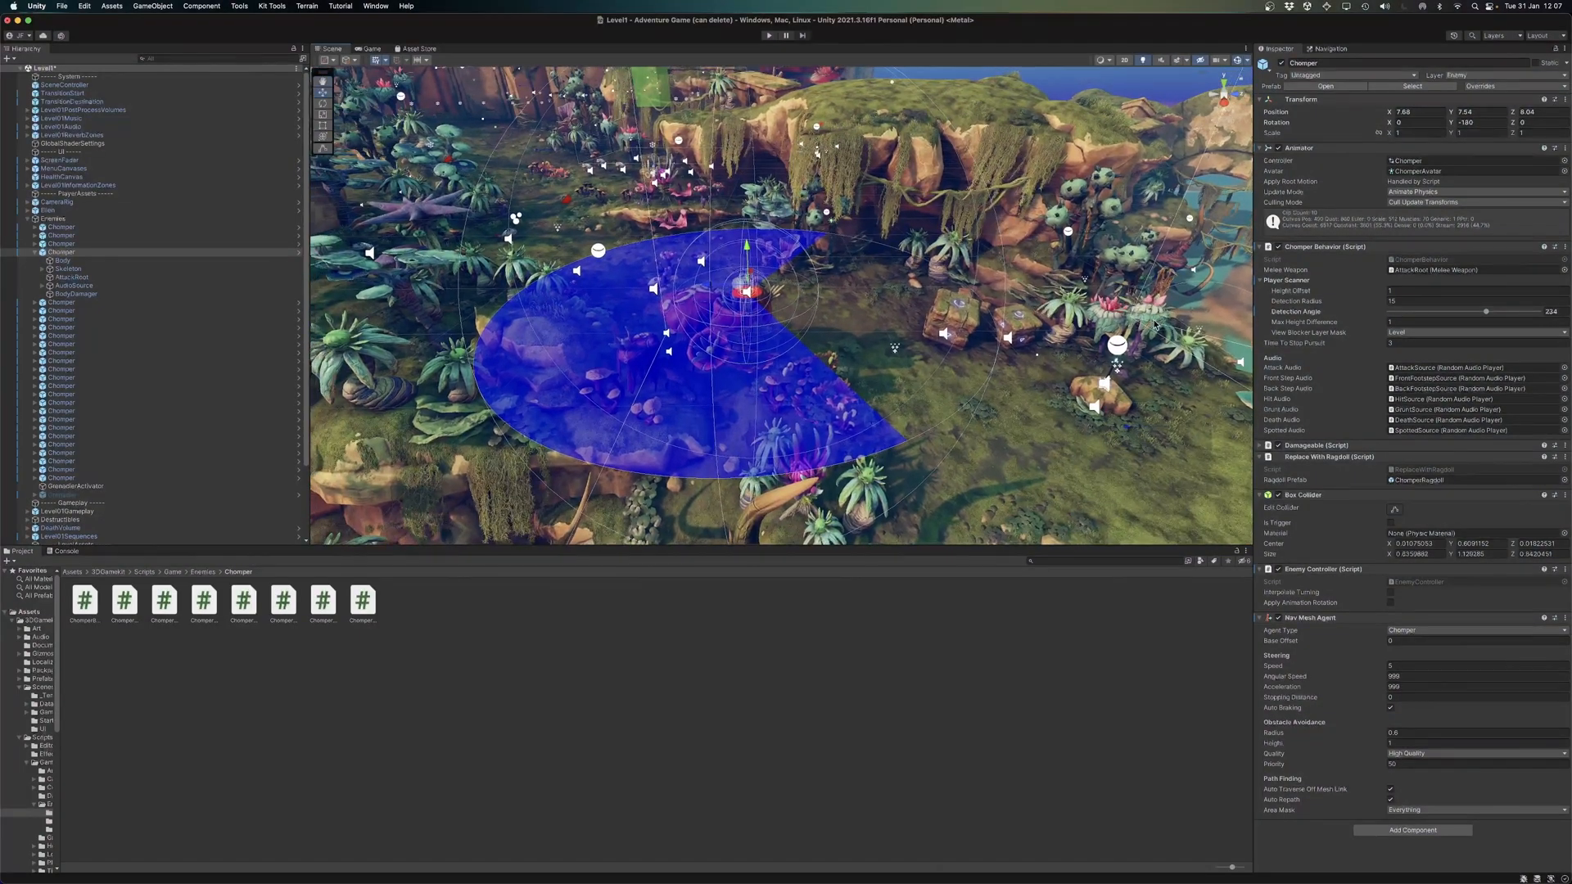
# Reduce the Chomper Behavior Detection Angle until the blue cone is a slim wedge
pyautogui.moveTo(1494, 312); pyautogui.dragTo(1474, 311)
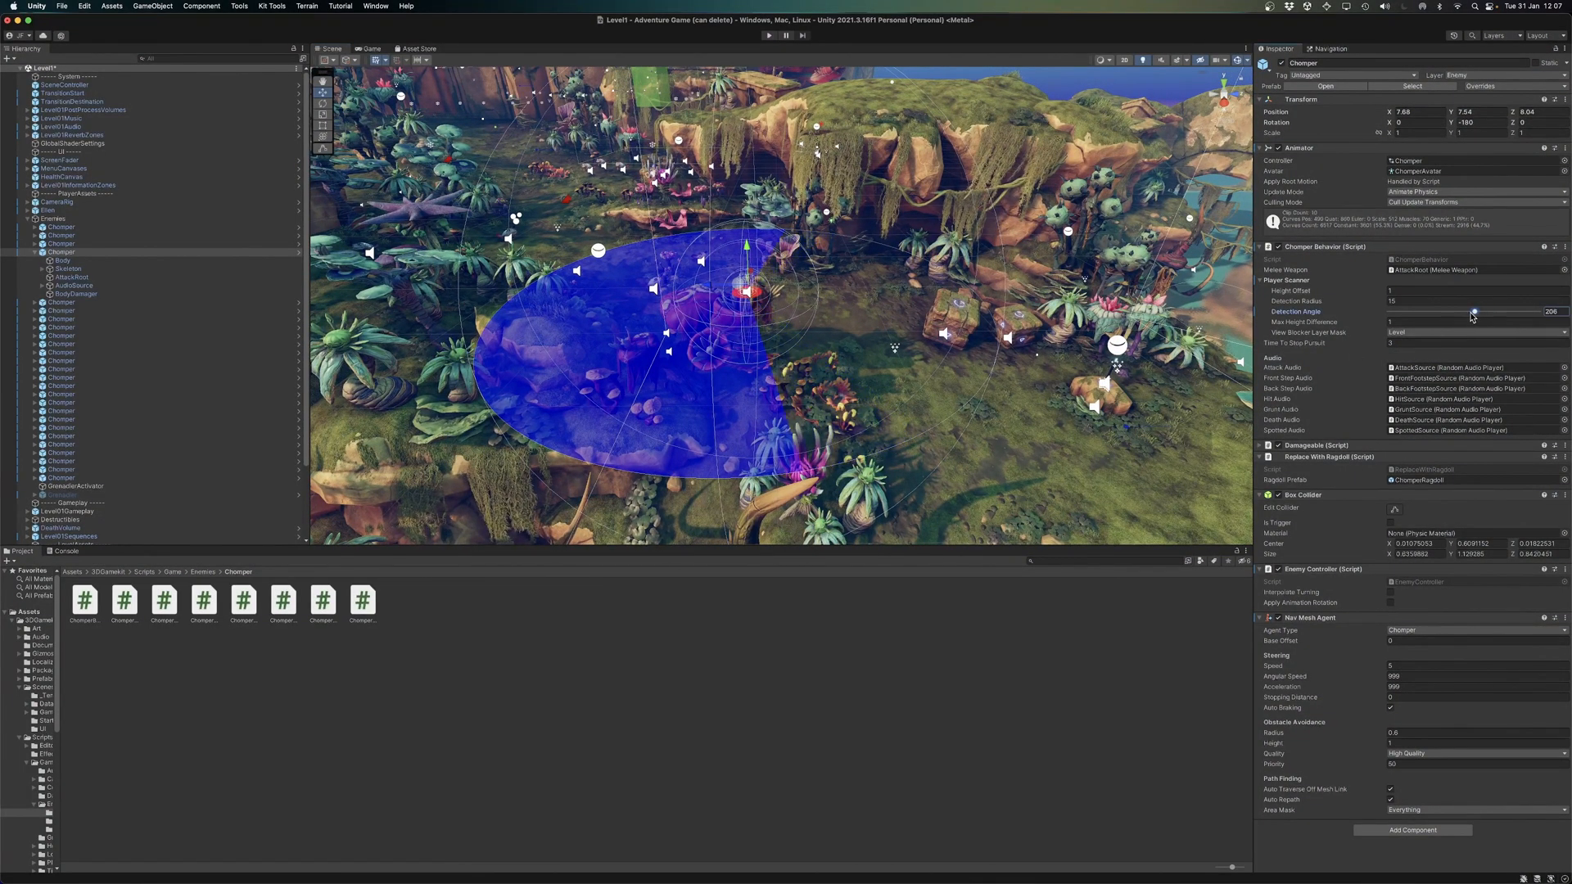
pyautogui.moveTo(1474, 311); pyautogui.dragTo(1422, 311)
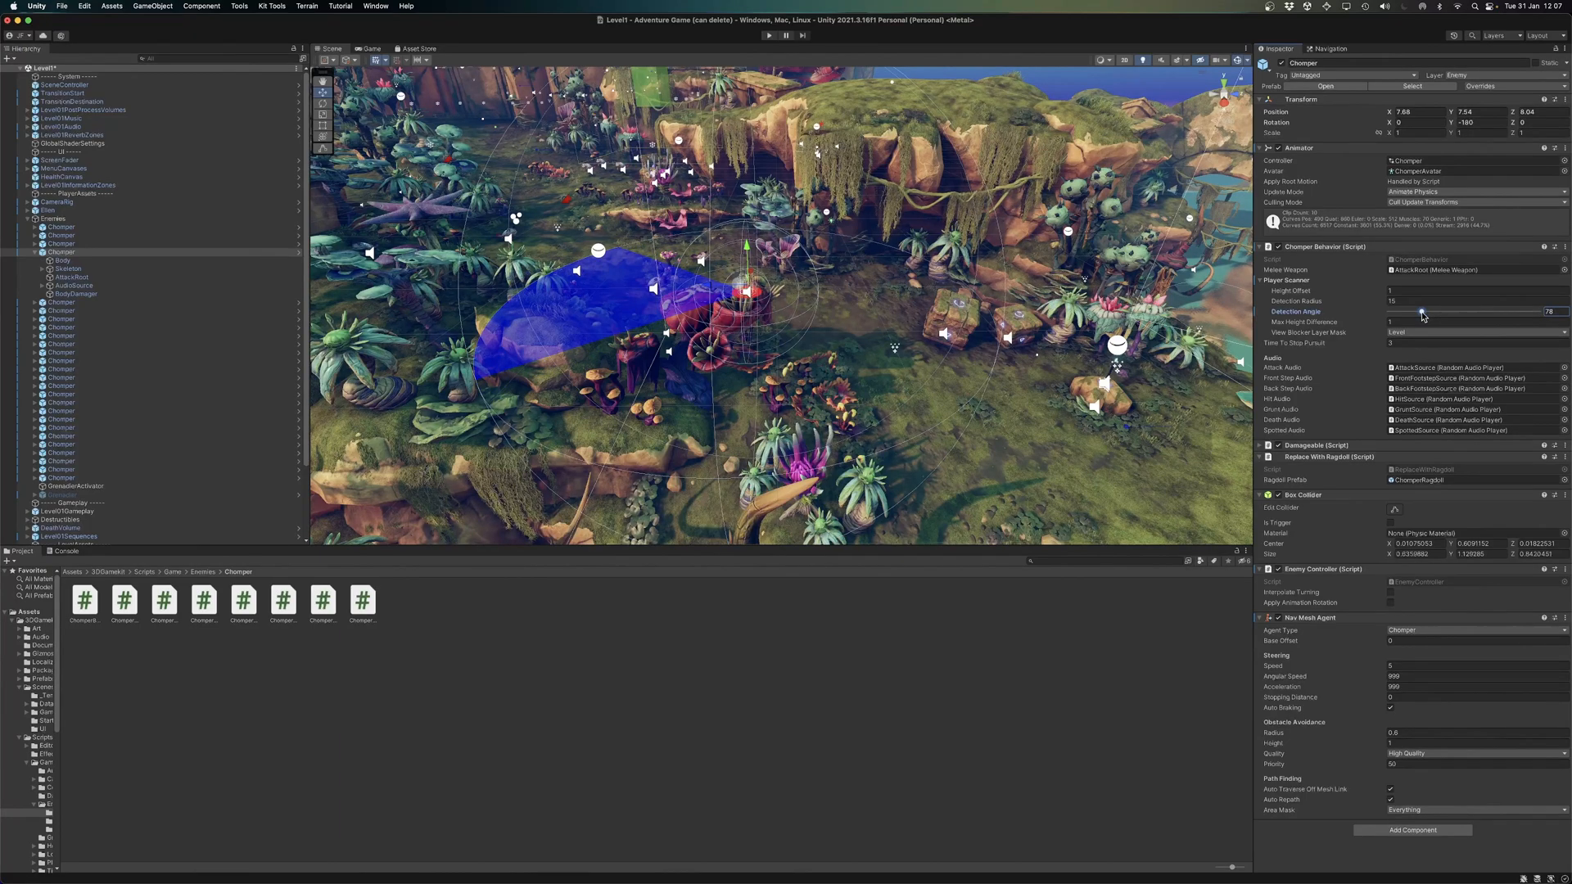
pyautogui.moveTo(1422, 311); pyautogui.dragTo(1504, 311)
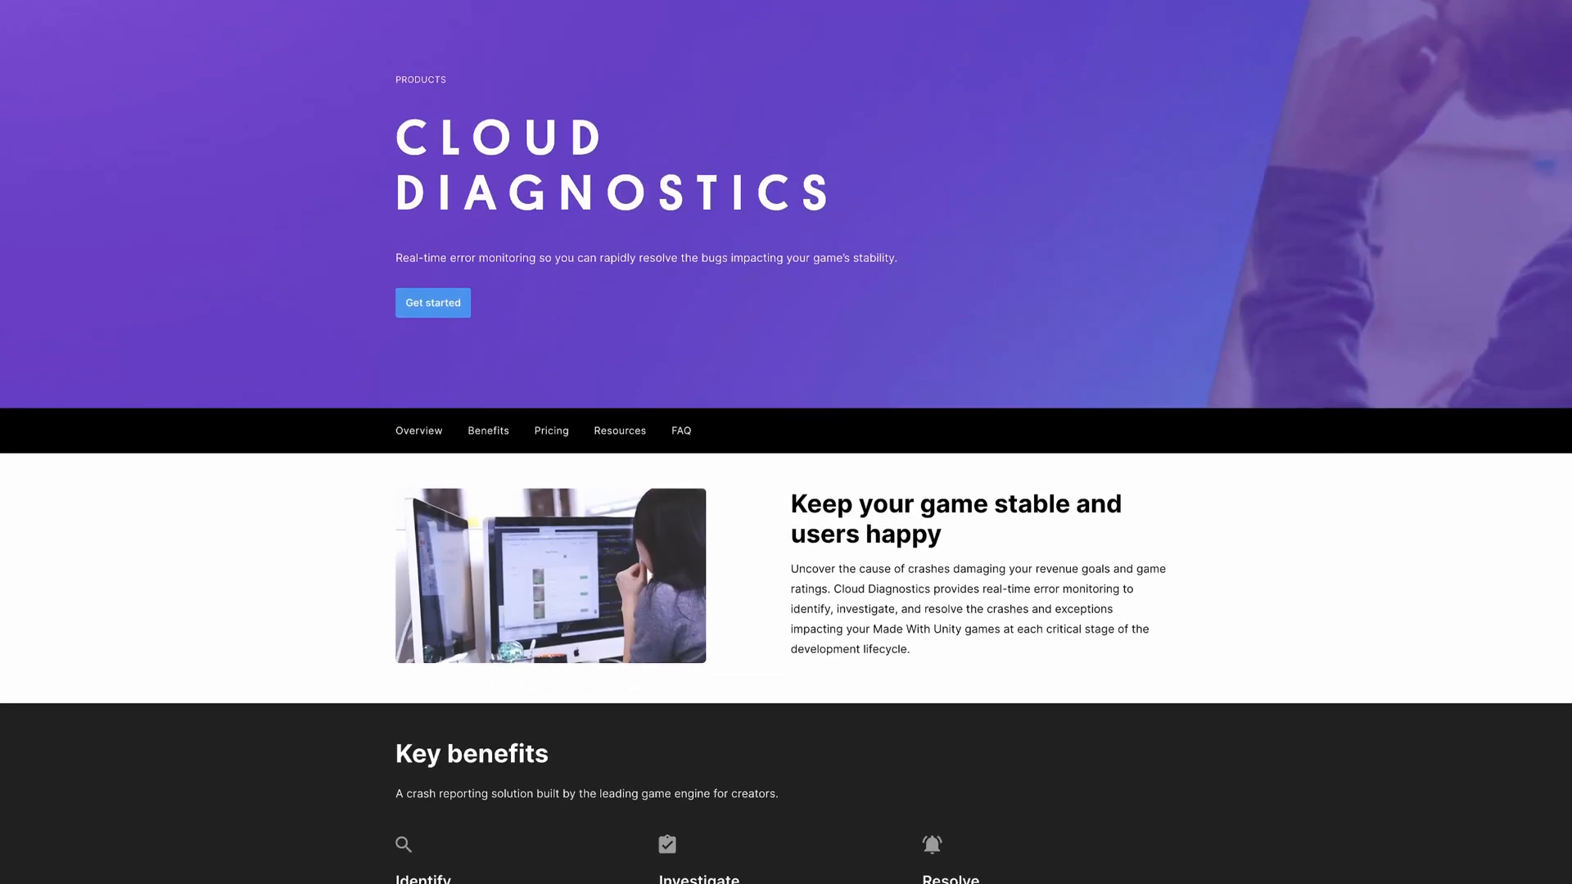
pyautogui.scroll(-3)
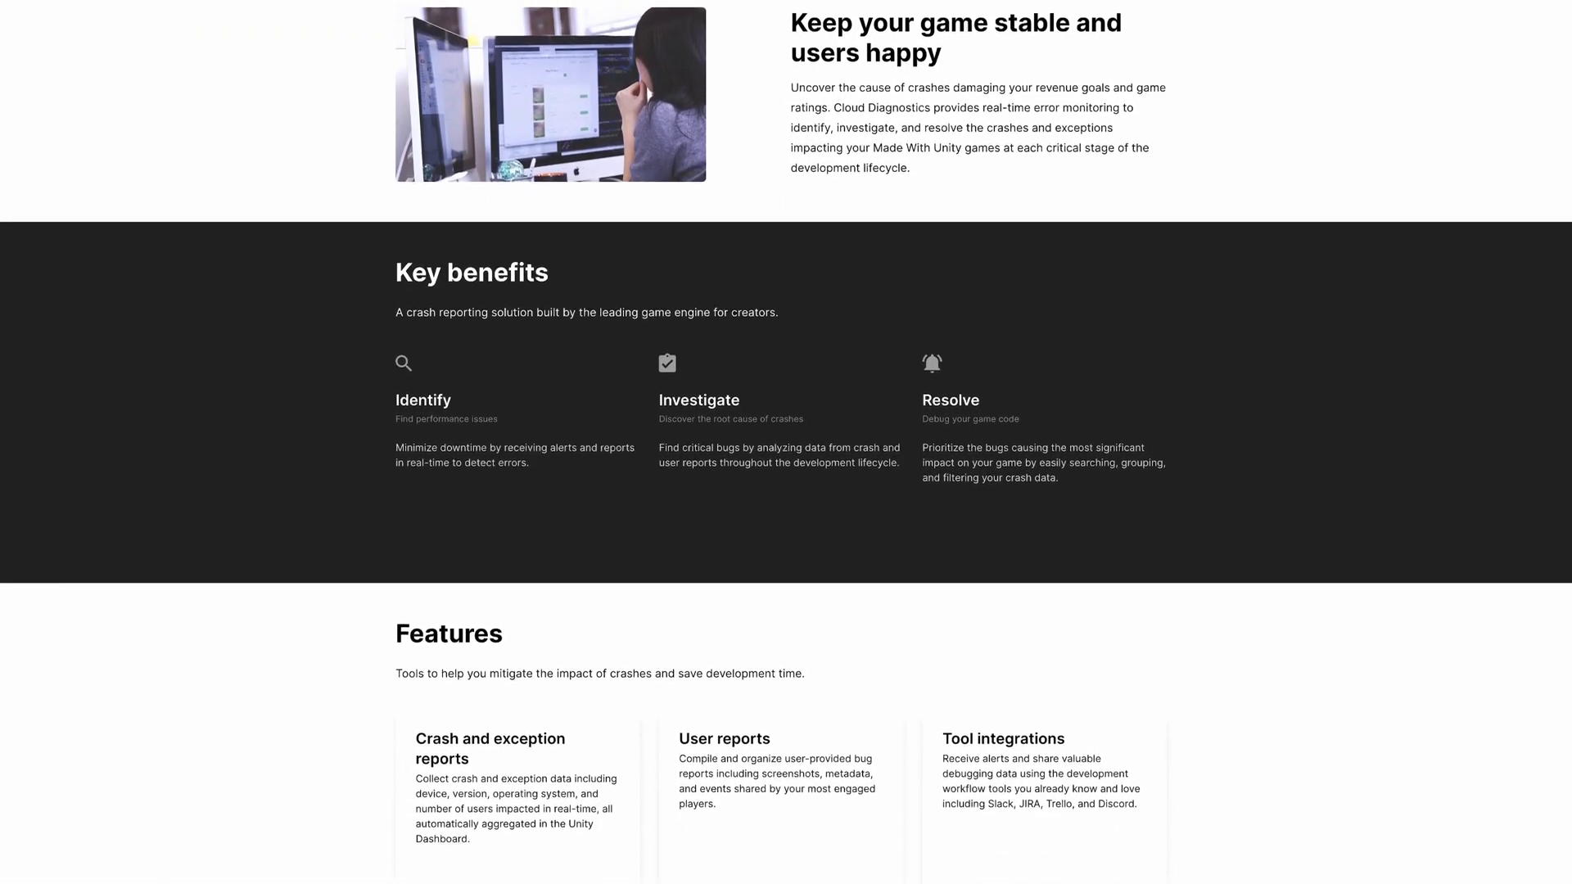
pyautogui.scroll(-3)
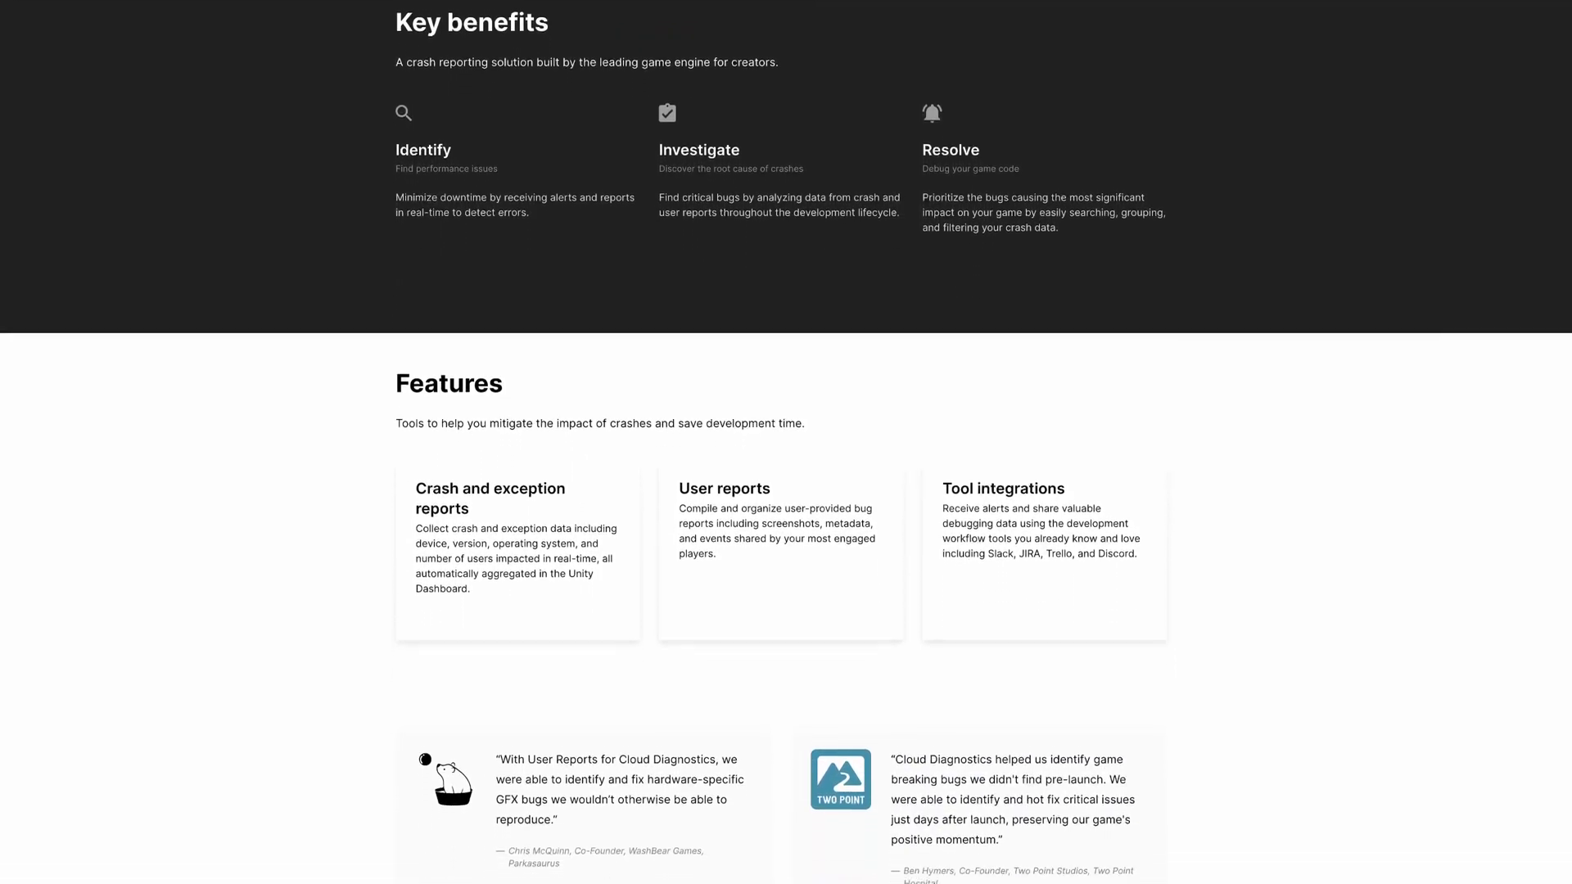
pyautogui.scroll(-3)
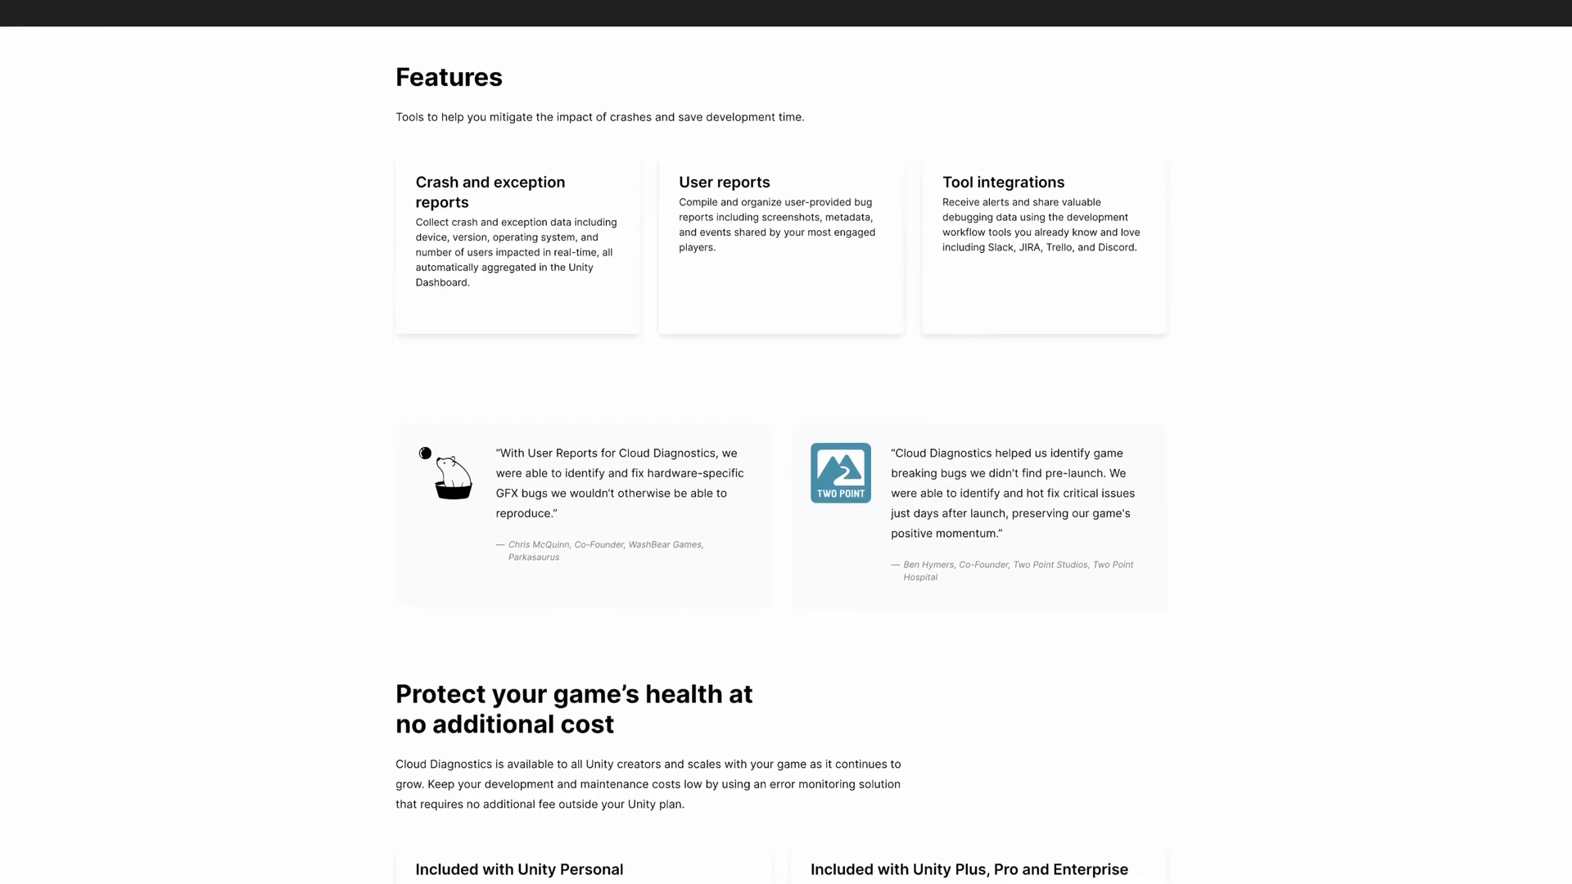